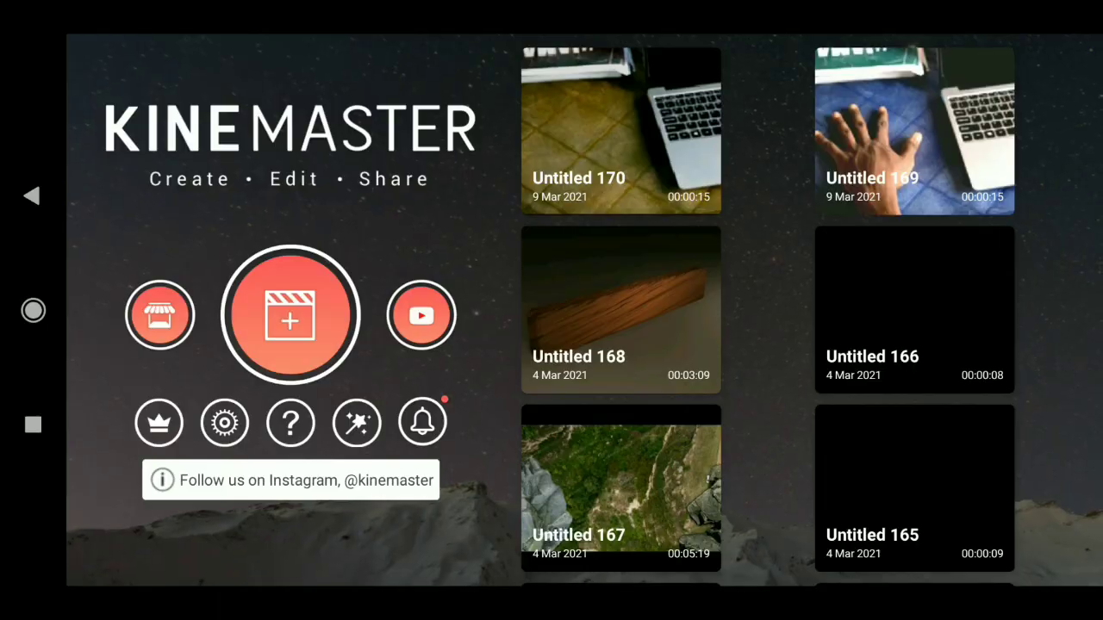
# Create a new 16:9 project with a roughly 4.5-second hand-beside-laptop clip on the timeline.
pyautogui.click(290, 313)
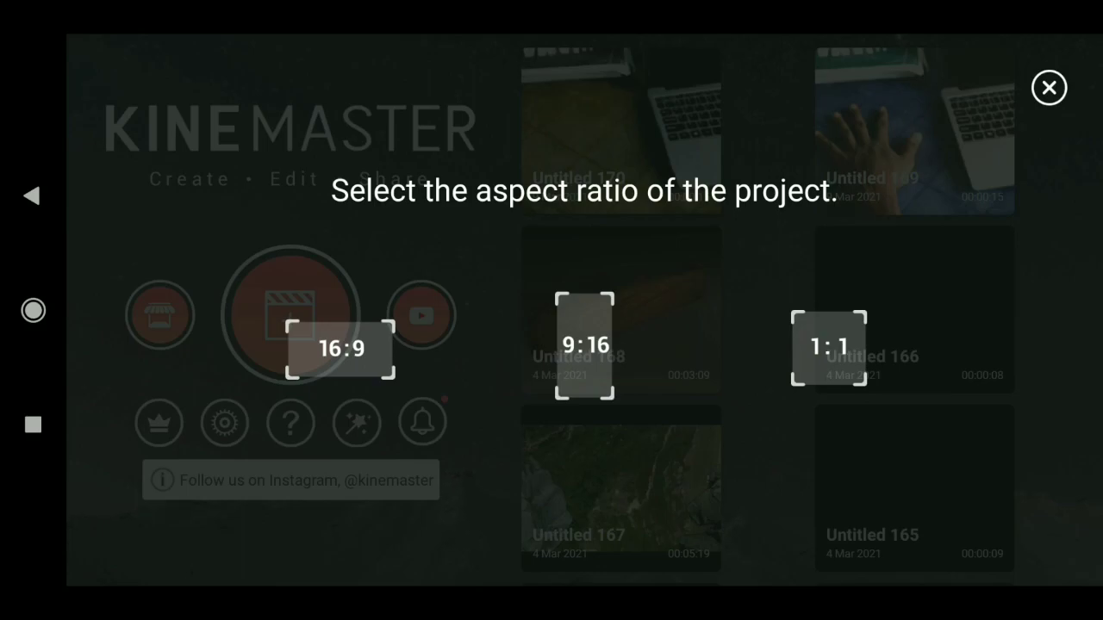
pyautogui.click(336, 348)
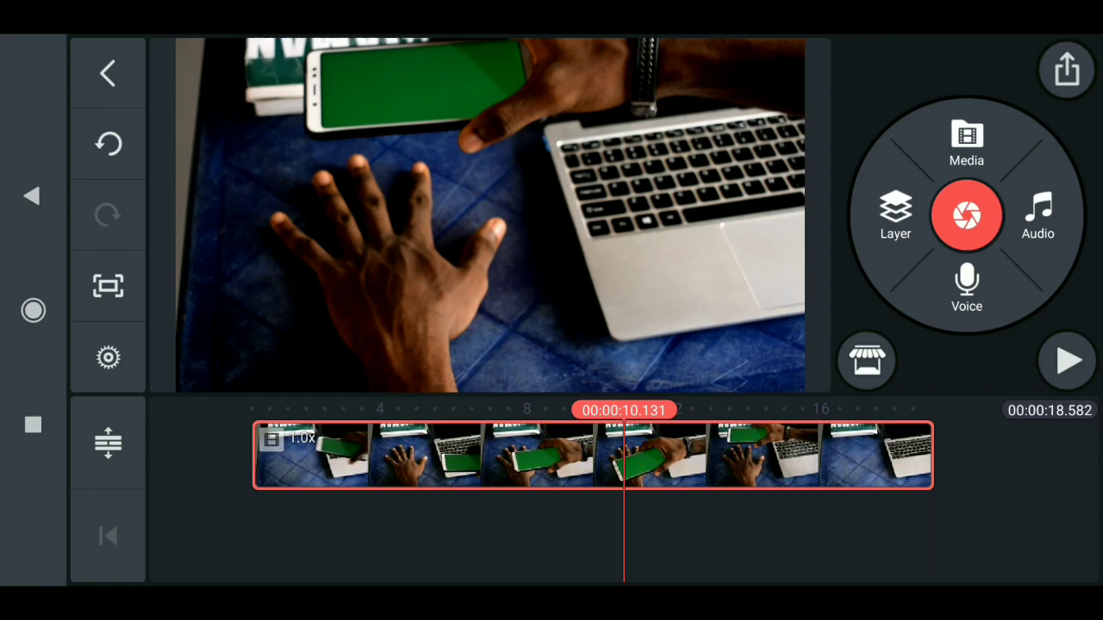
pyautogui.click(595, 459)
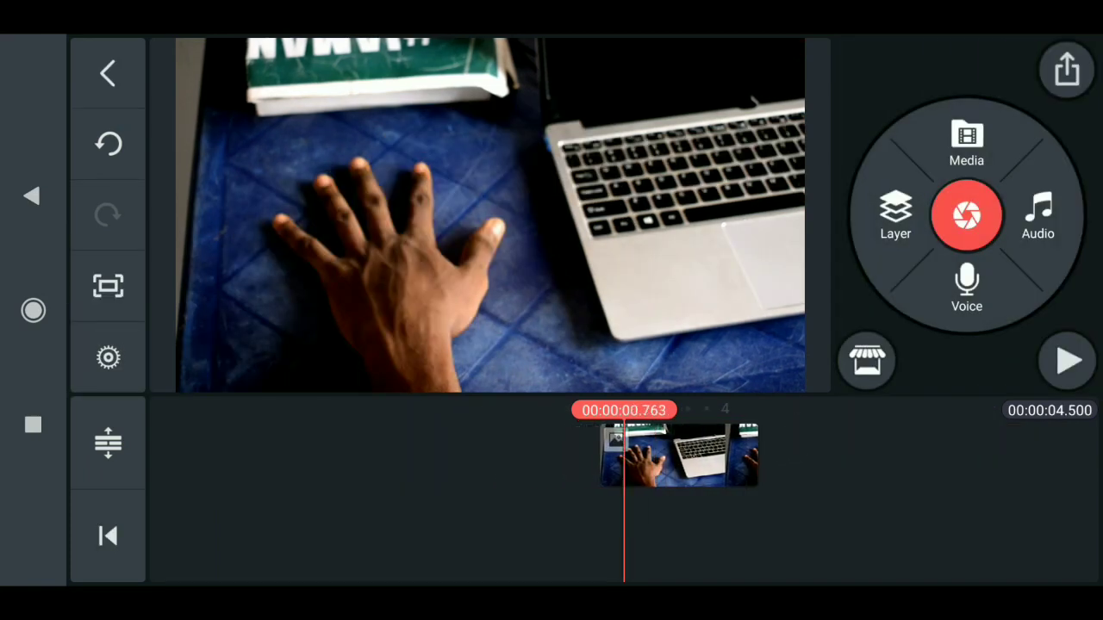
# Add the skeleton hand PNG as a media layer, scaled so its bones cover the real hand.
pyautogui.click(679, 454)
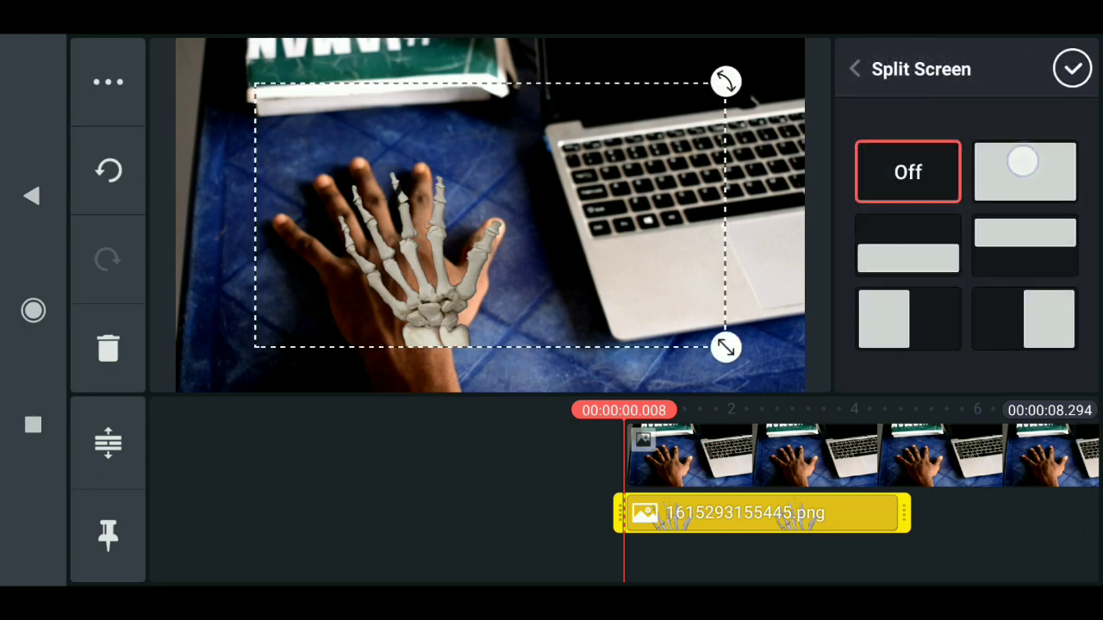
pyautogui.click(1023, 171)
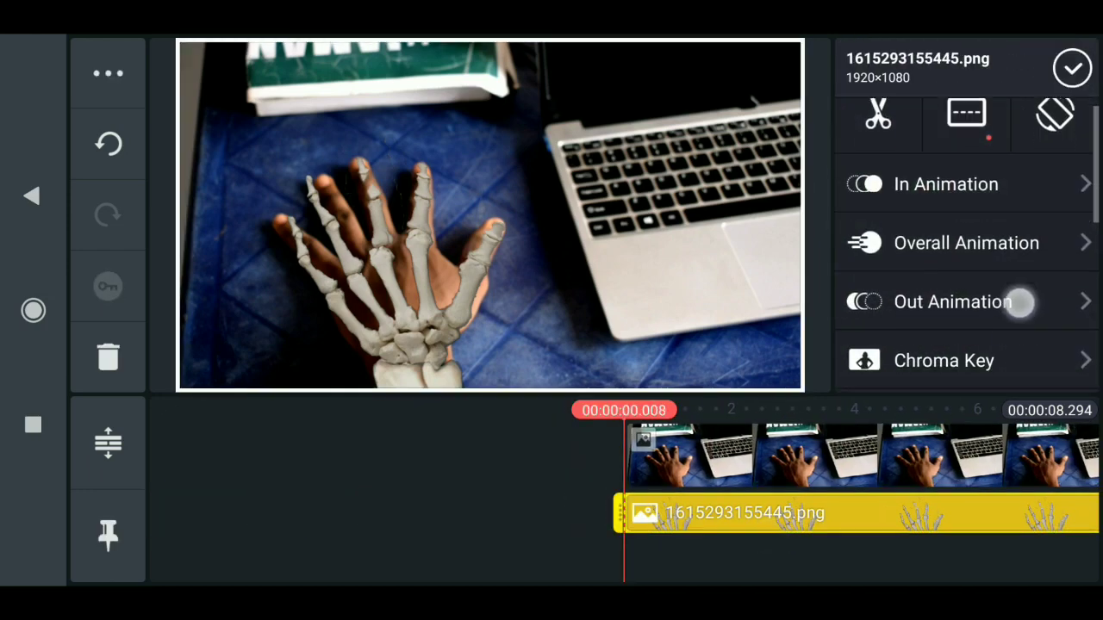
pyautogui.click(107, 73)
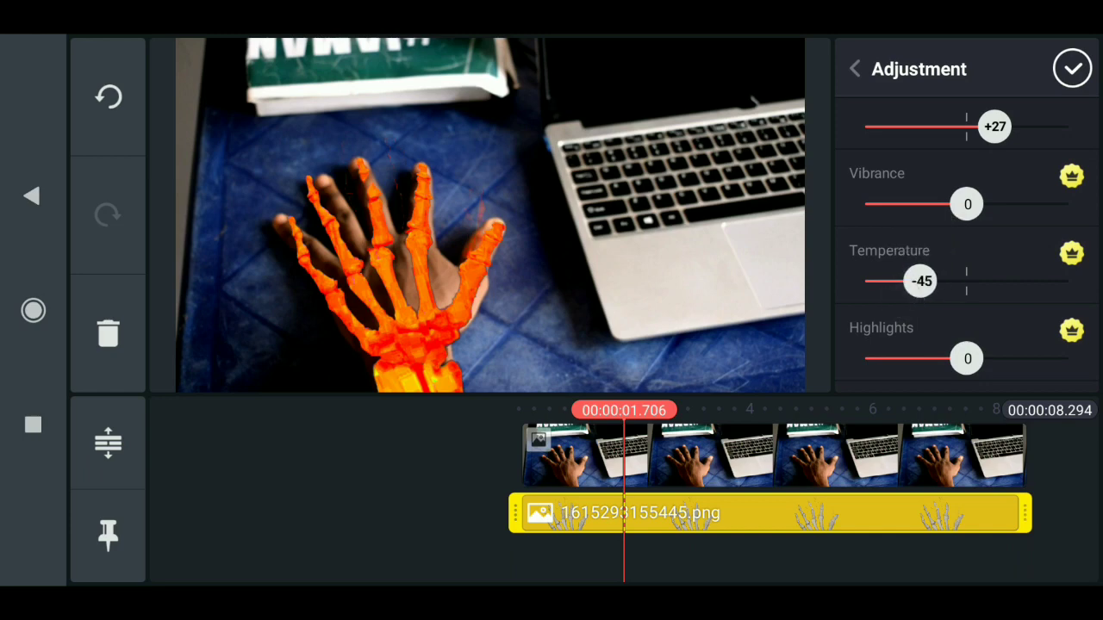
# Cool the PNG's Temperature fully and lower Saturation so the skeleton turns bright blue, then confirm.
pyautogui.moveTo(904, 281); pyautogui.dragTo(865, 281)
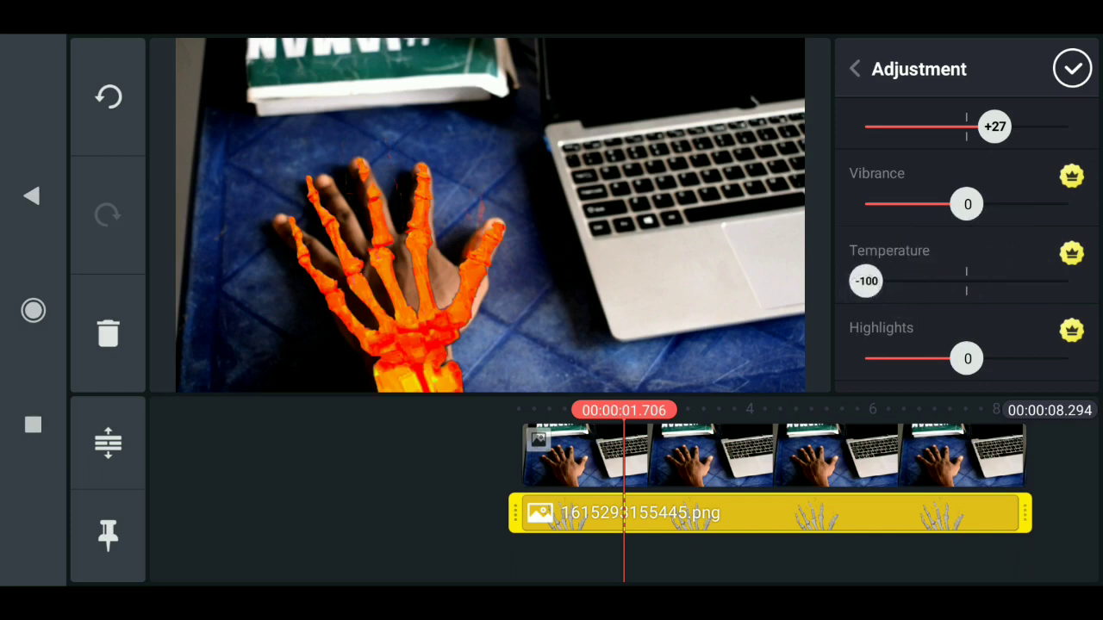
pyautogui.scroll(-3)
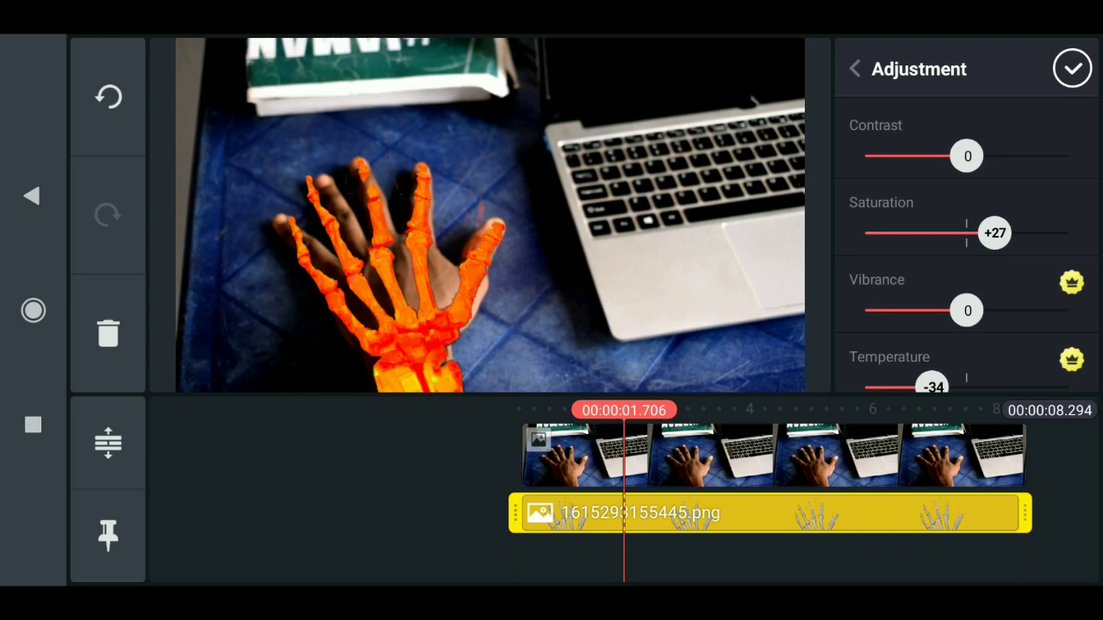
pyautogui.moveTo(982, 232); pyautogui.dragTo(946, 233)
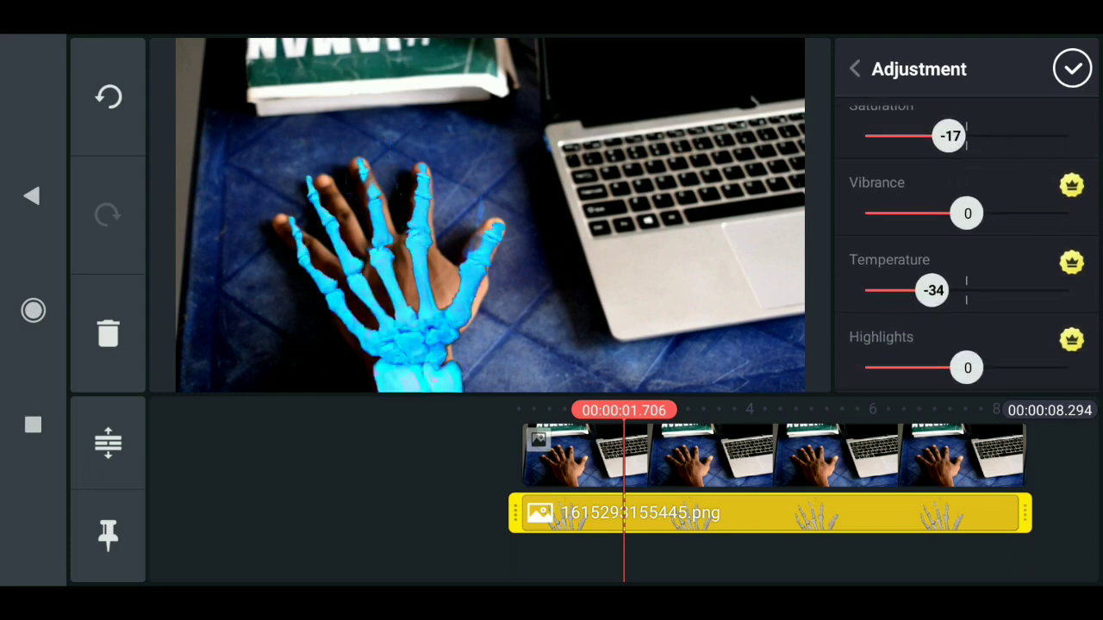
pyautogui.scroll(-3)
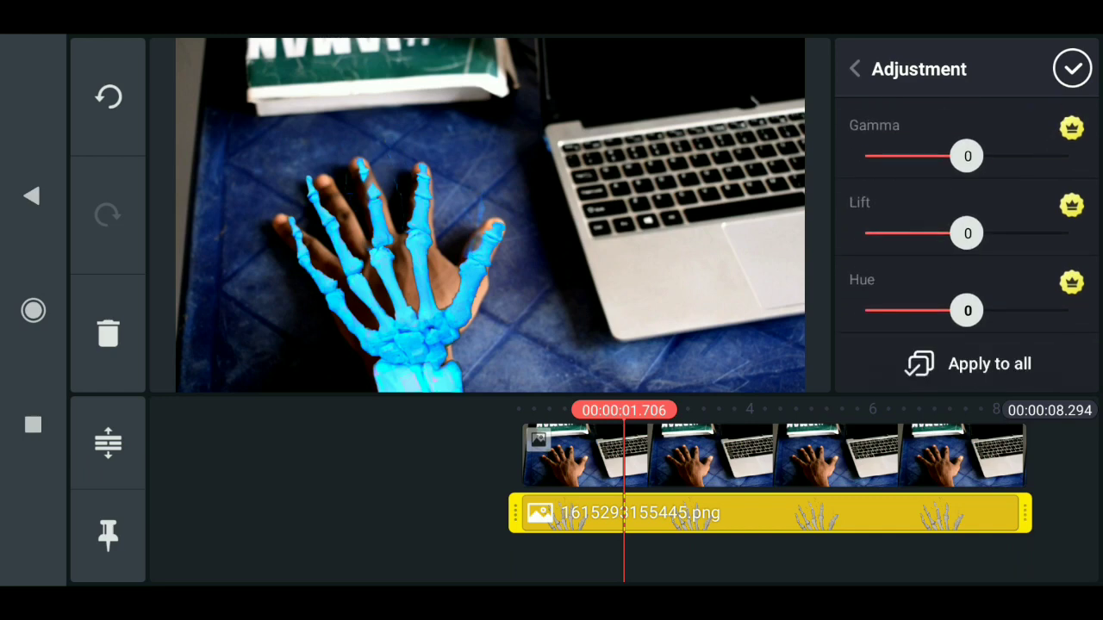
pyautogui.click(855, 69)
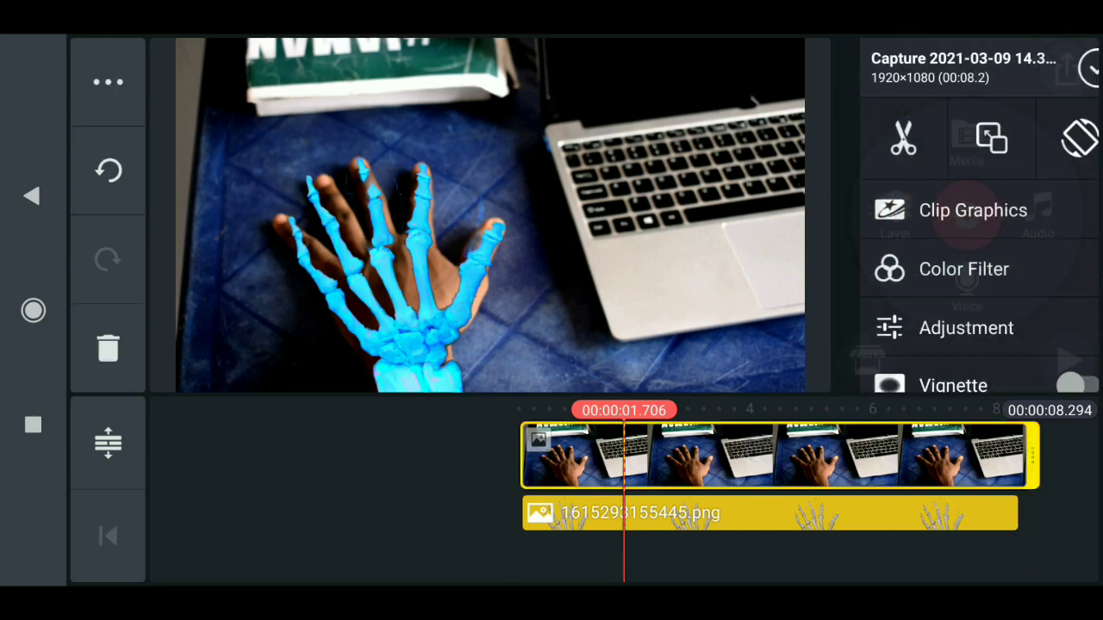
# In the clip's Adjustment, try several Hue values and settle on -180 for a green tablecloth and pinkish skin.
pyautogui.click(965, 327)
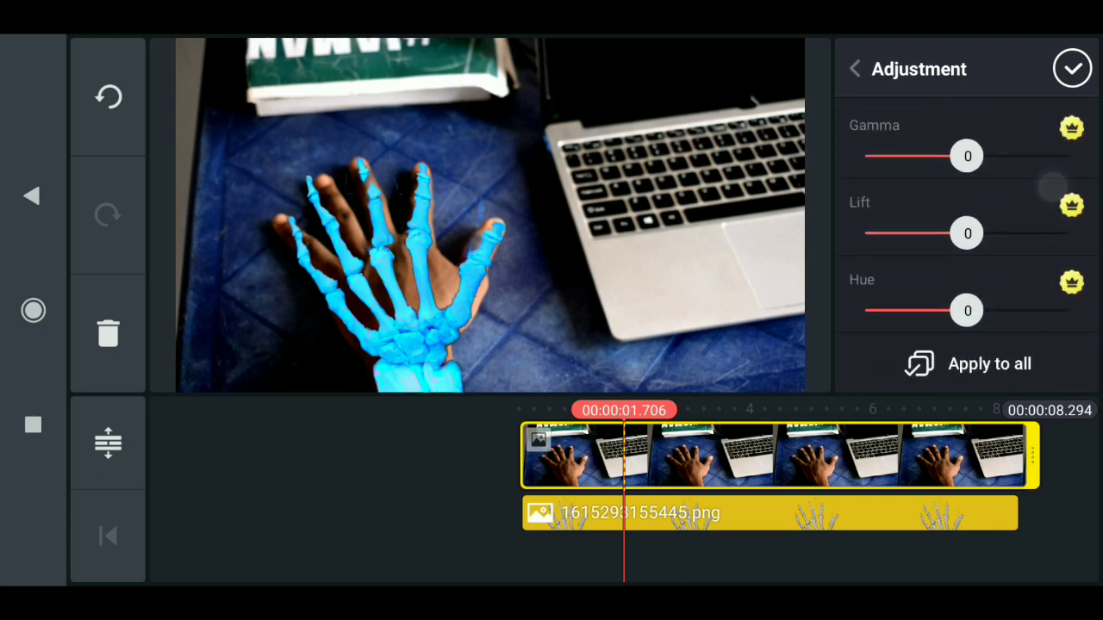
pyautogui.moveTo(967, 310); pyautogui.dragTo(1008, 310)
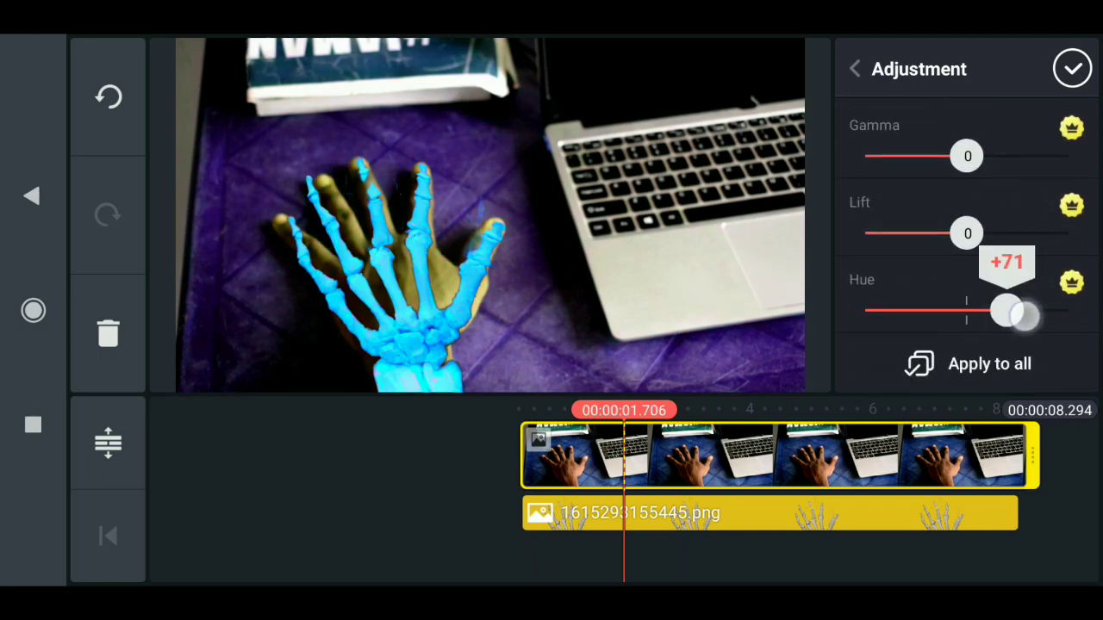
pyautogui.moveTo(1008, 312); pyautogui.dragTo(944, 312)
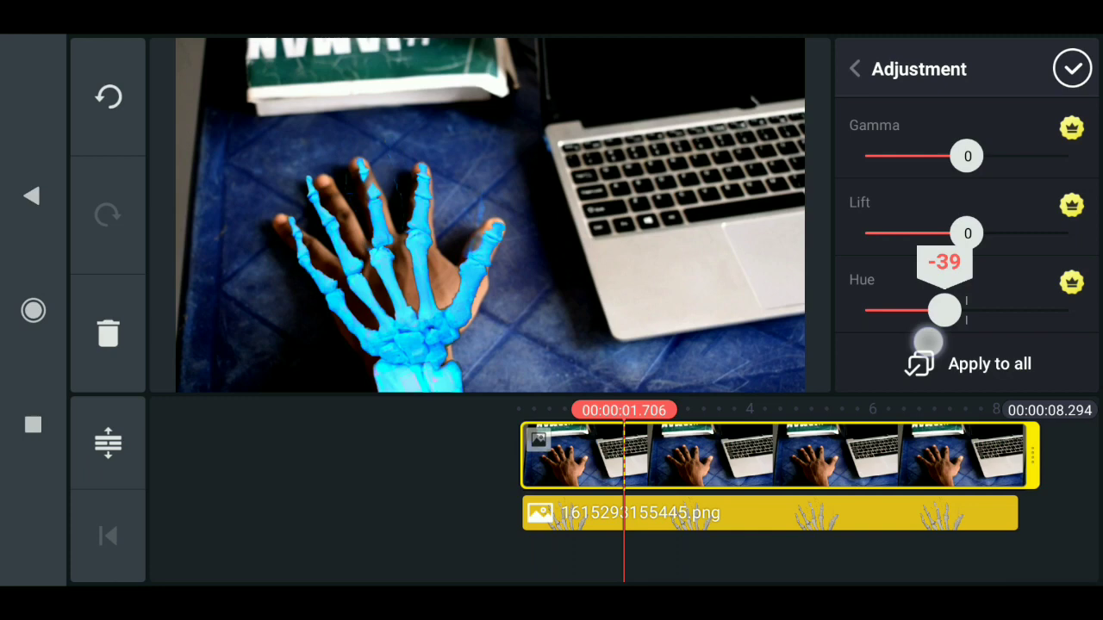
pyautogui.moveTo(945, 310); pyautogui.dragTo(999, 310)
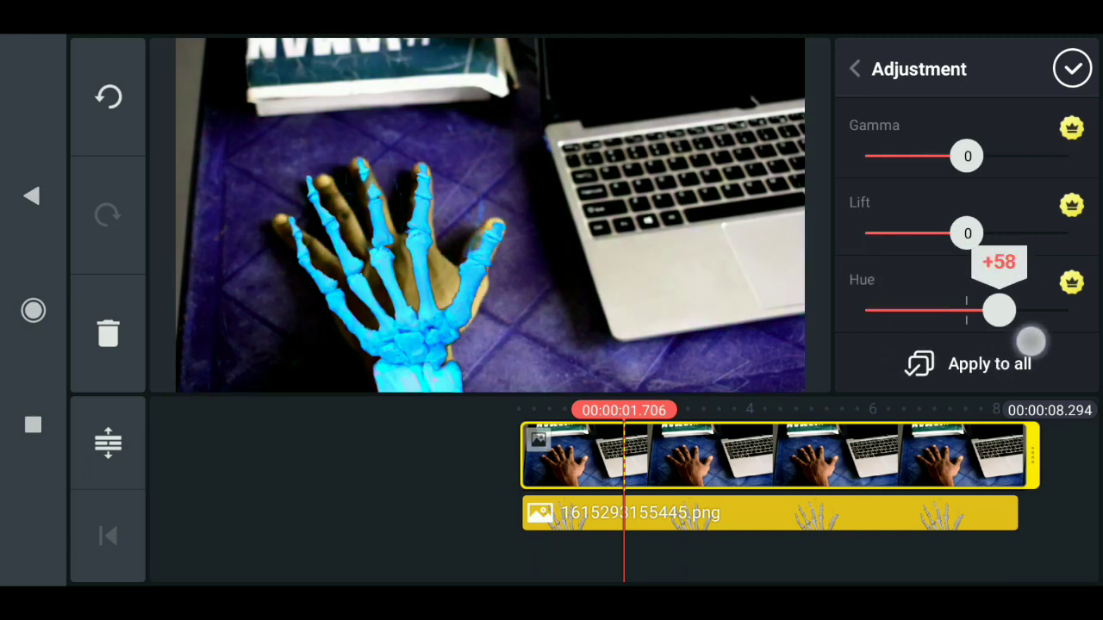
pyautogui.moveTo(1000, 310); pyautogui.dragTo(865, 310)
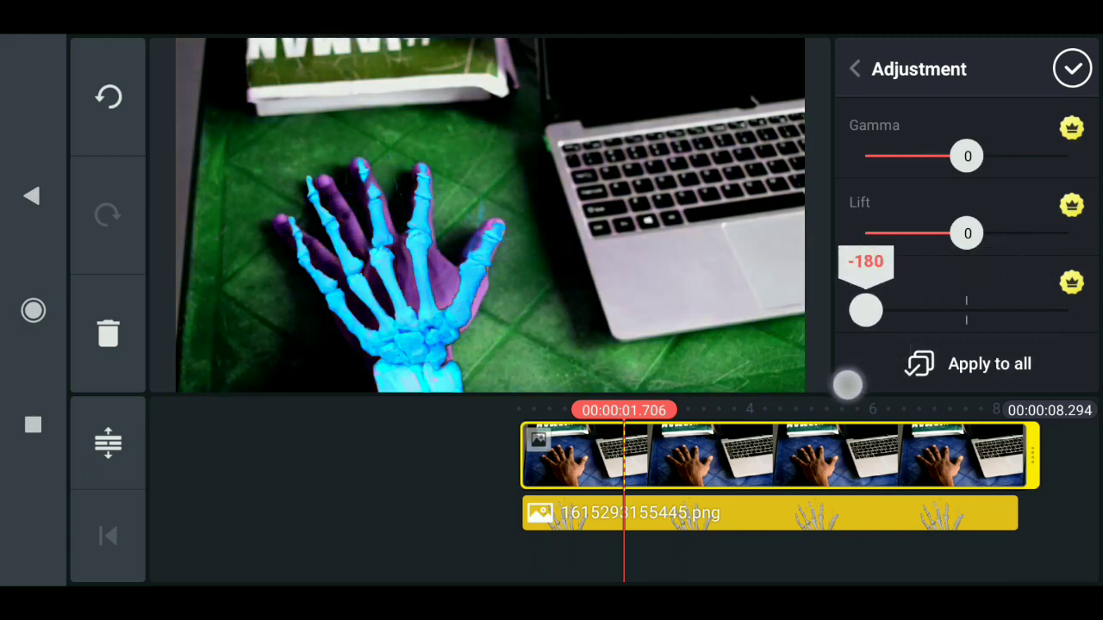
pyautogui.moveTo(865, 310); pyautogui.dragTo(893, 310)
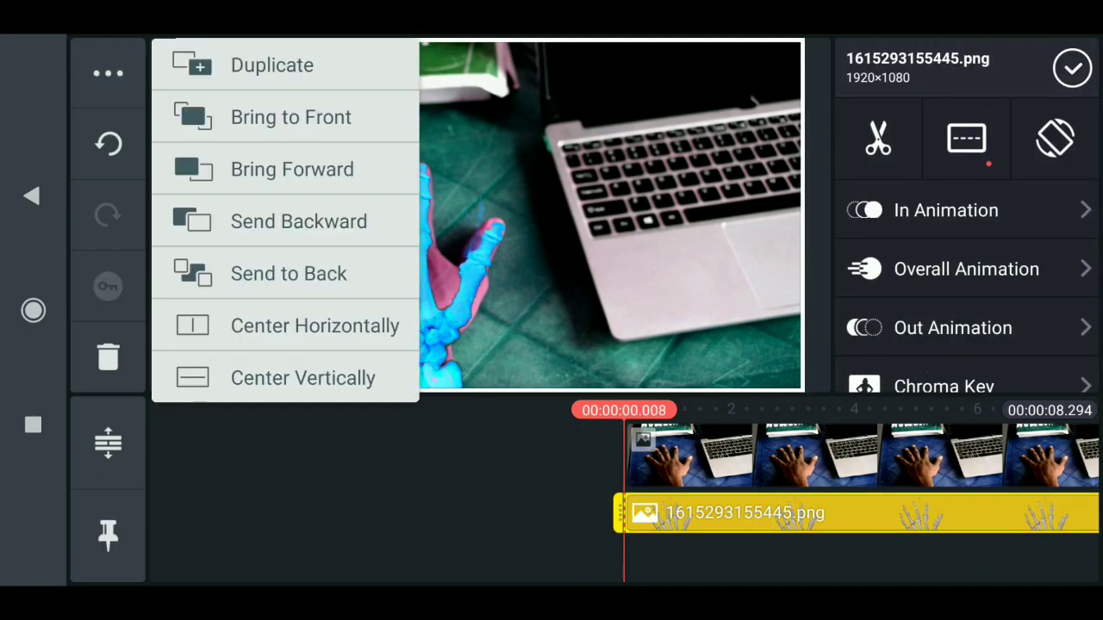
# Duplicate the skeleton PNG layer and crop the copy to a small area around two fingers.
pyautogui.click(273, 66)
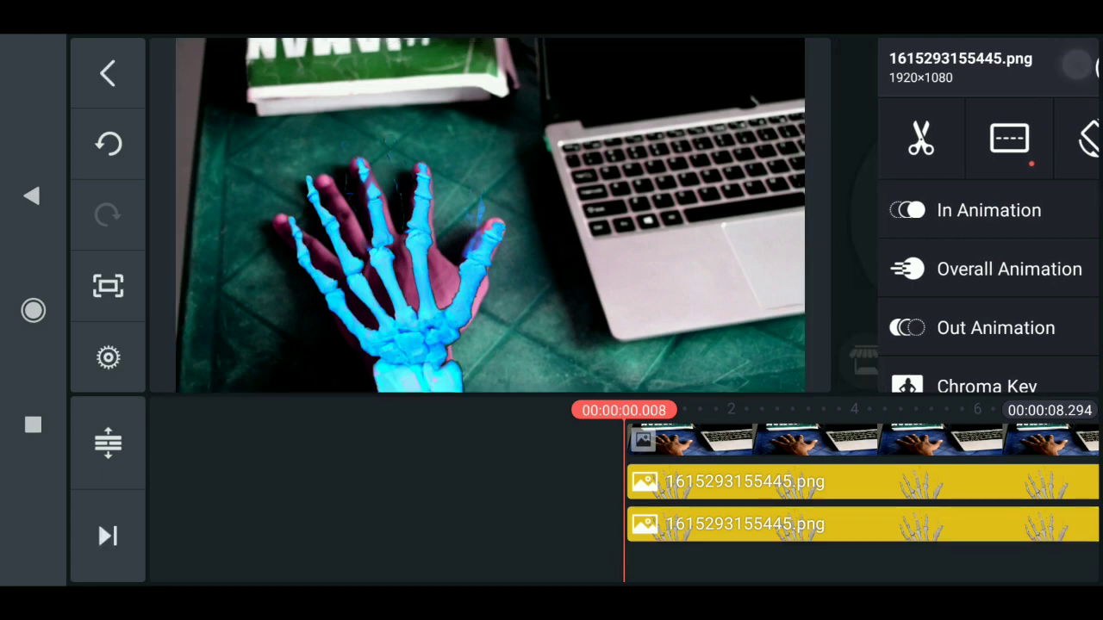
pyautogui.click(996, 138)
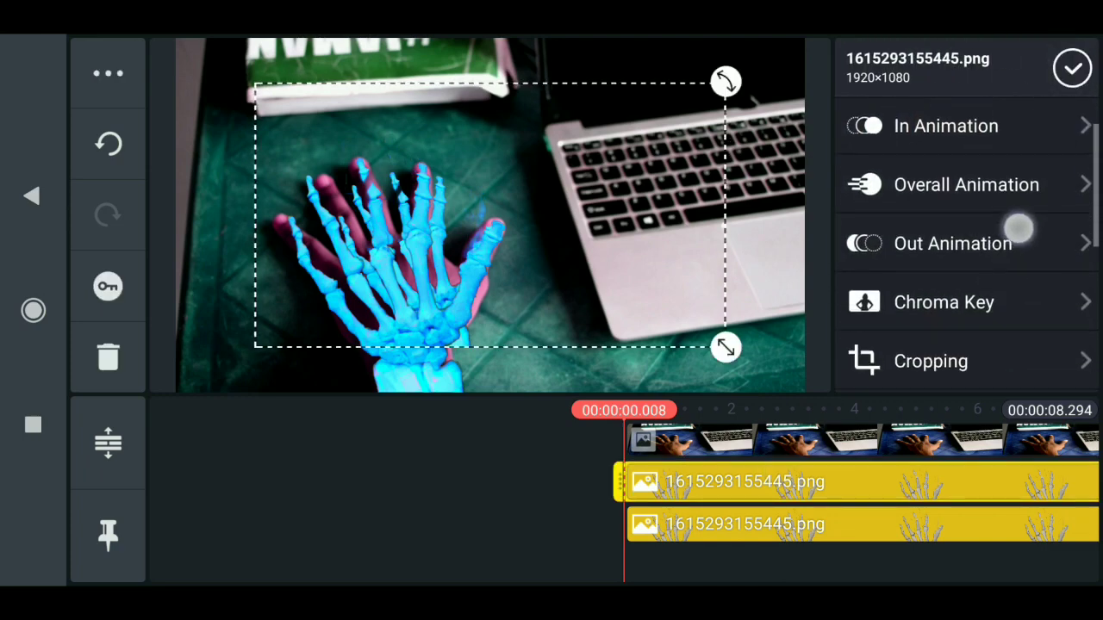
pyautogui.click(930, 362)
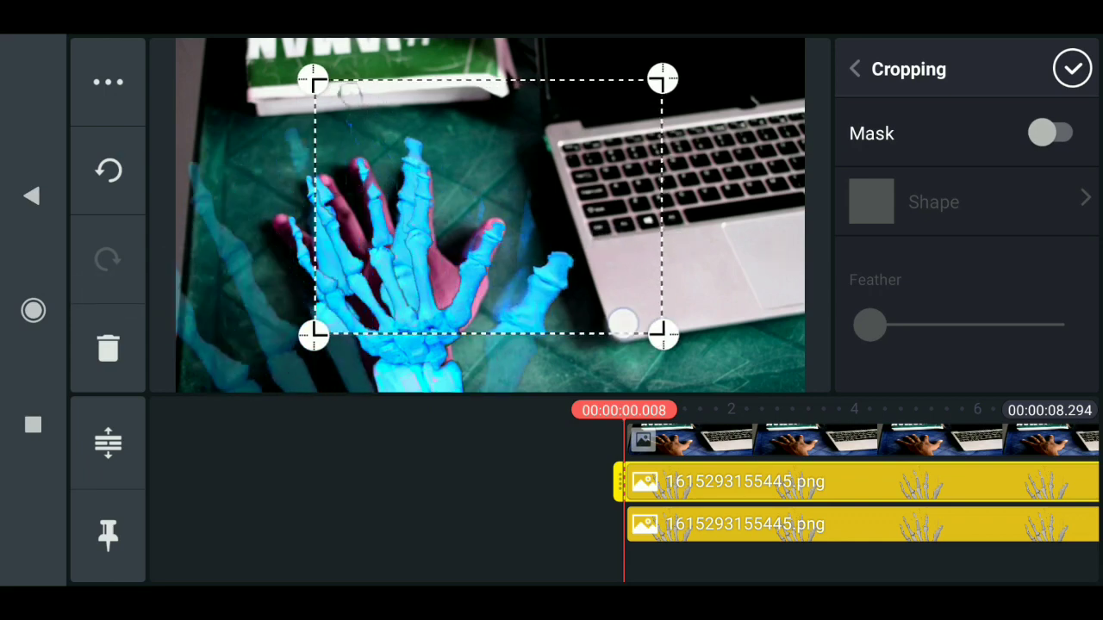
pyautogui.click(1072, 69)
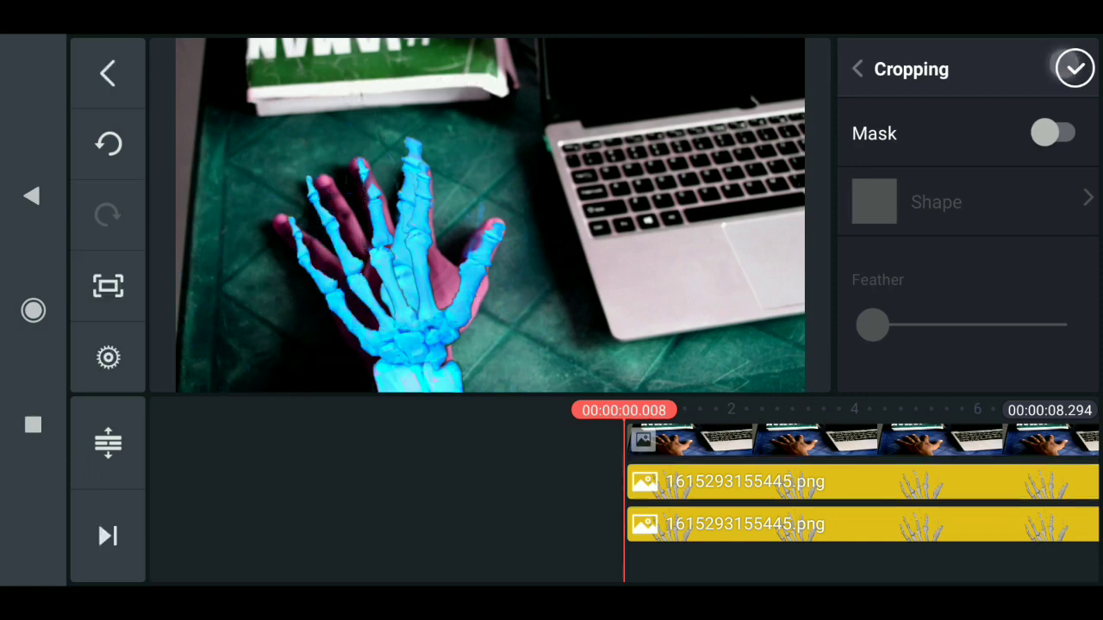
pyautogui.click(1078, 69)
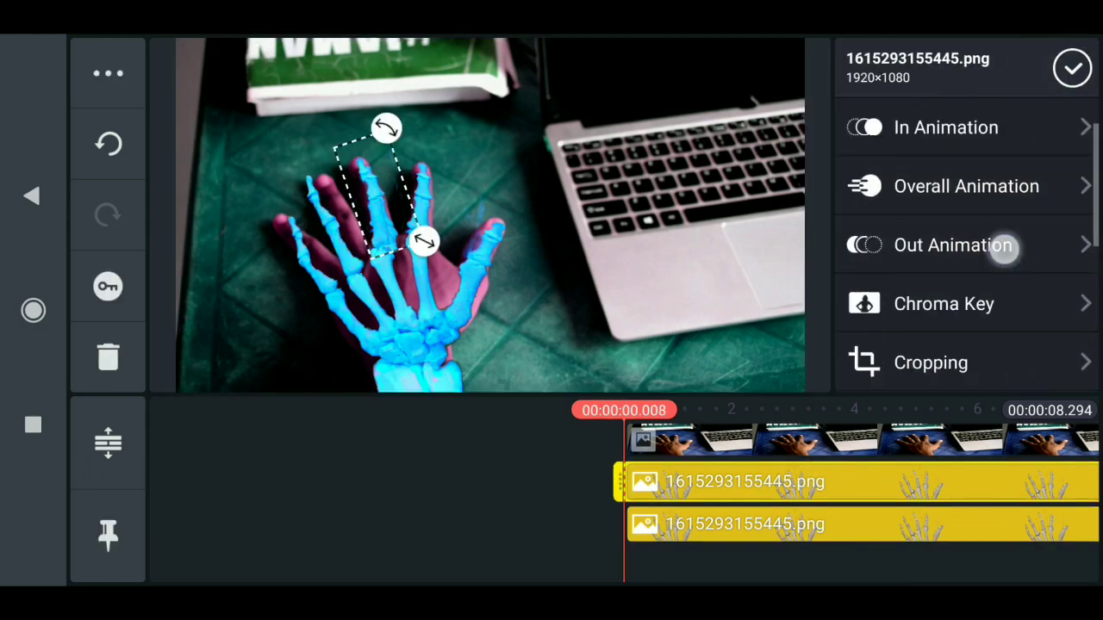
# Enable Mask with Feather 50 on the cropped skeleton layer and confirm.
pyautogui.click(929, 362)
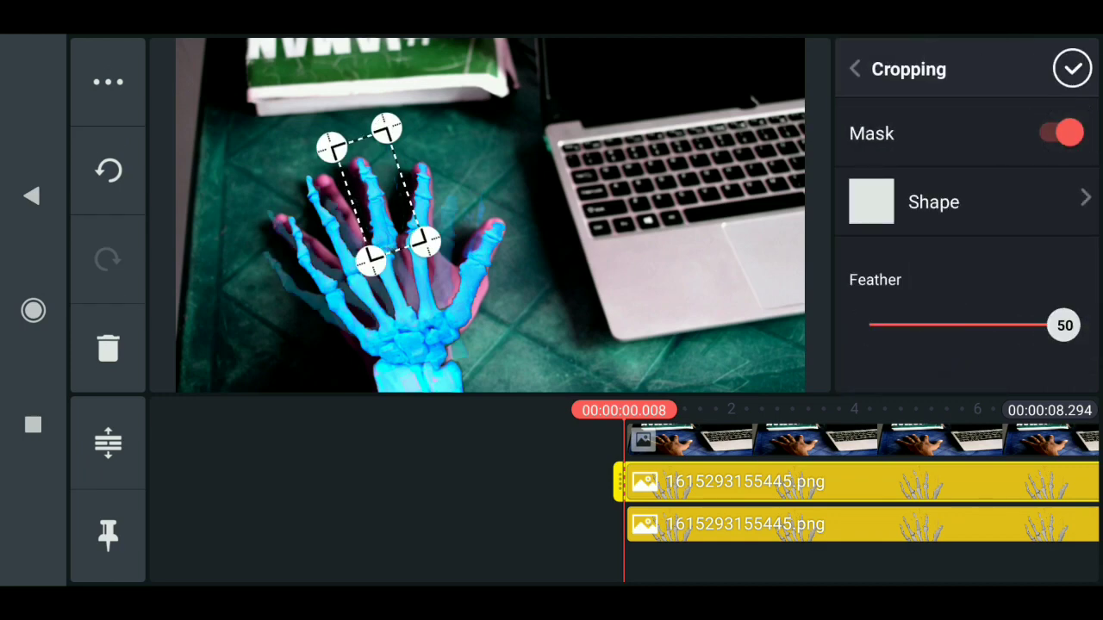
pyautogui.click(1074, 67)
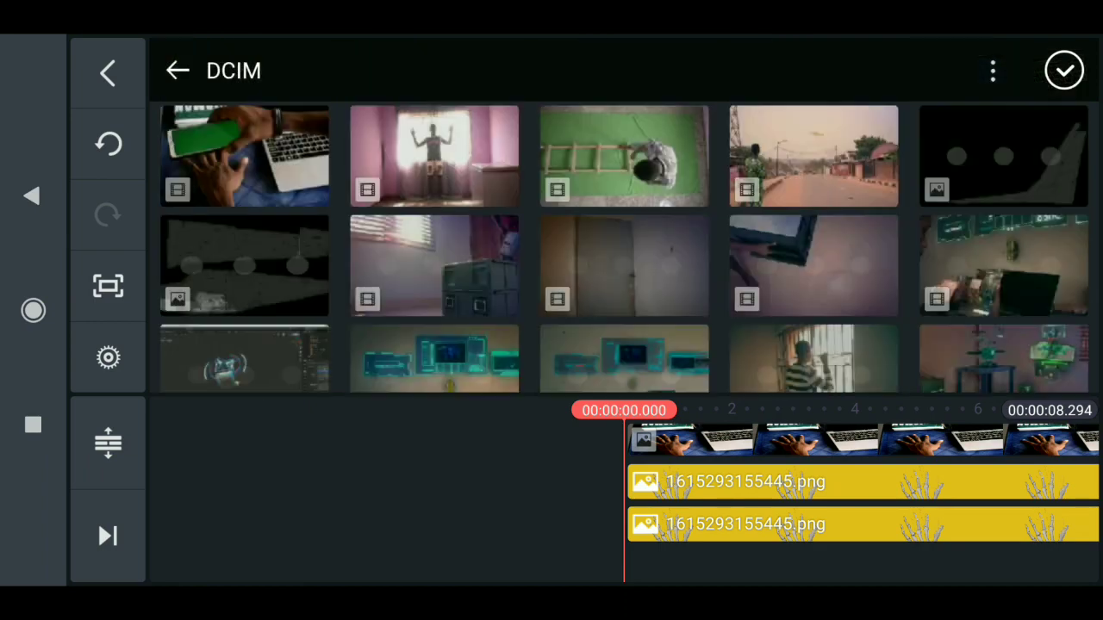
# Add DSC_0286.MOV from DCIM as a video layer and align it with the skeleton PNG layers.
pyautogui.click(1065, 69)
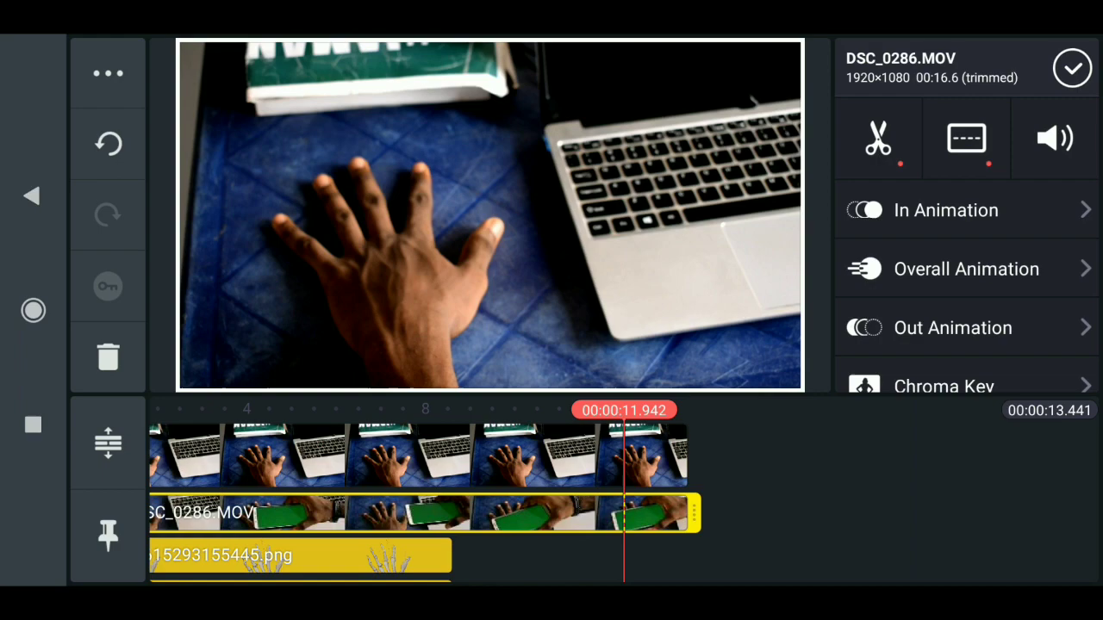
pyautogui.click(107, 72)
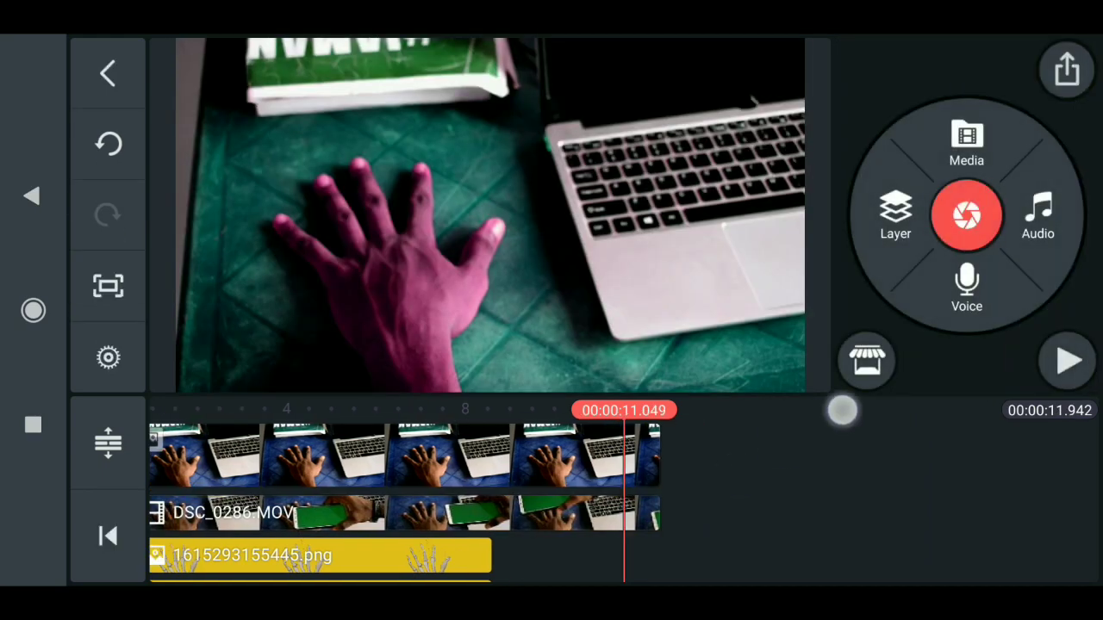
pyautogui.click(258, 555)
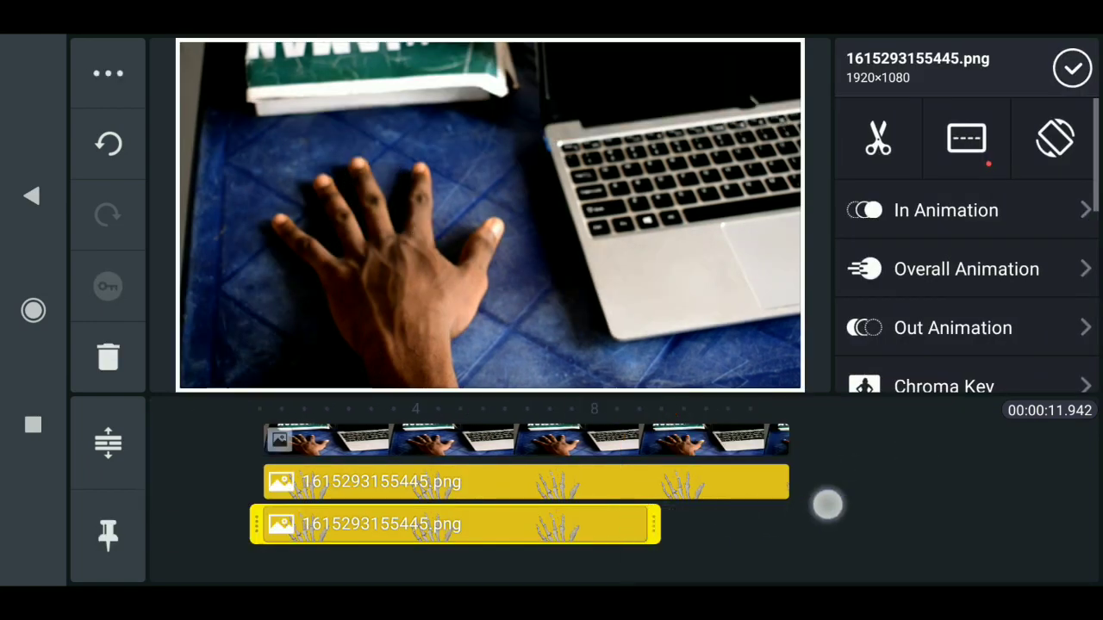
pyautogui.click(106, 72)
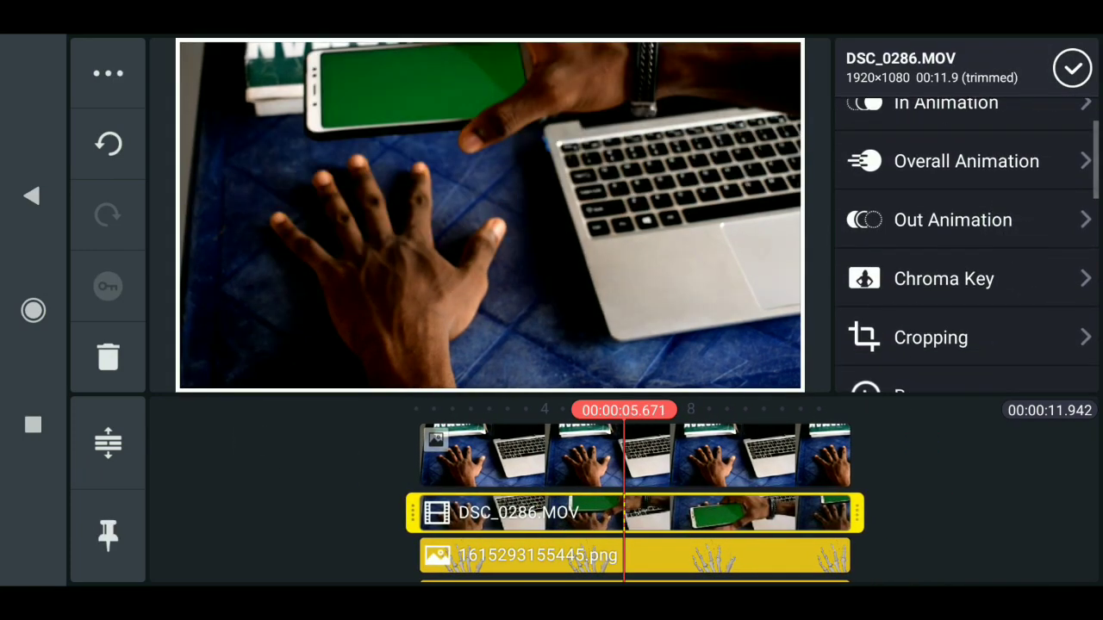
# Enable Chroma Key on the phone clip with green key colour and a 68% threshold, checked via Show Mask.
pyautogui.click(944, 277)
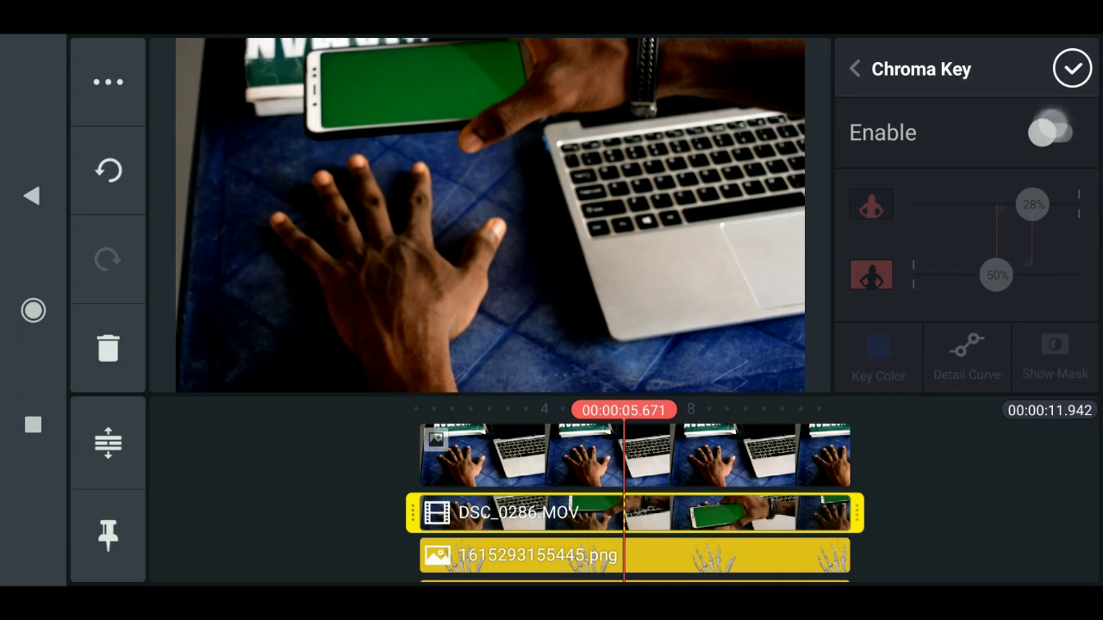
pyautogui.click(1041, 131)
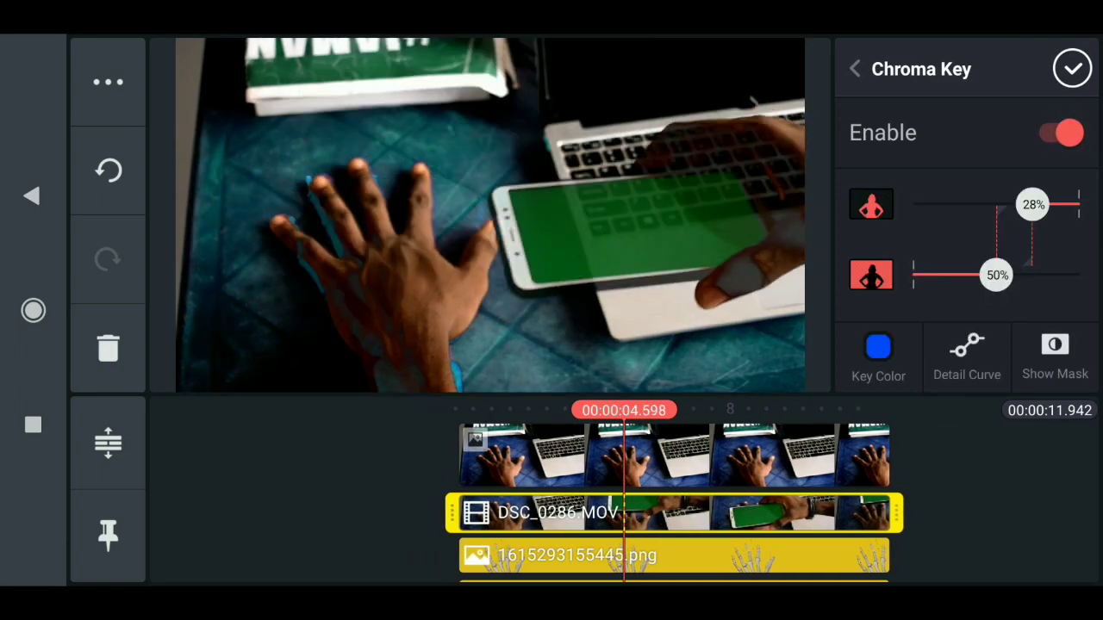
pyautogui.click(879, 345)
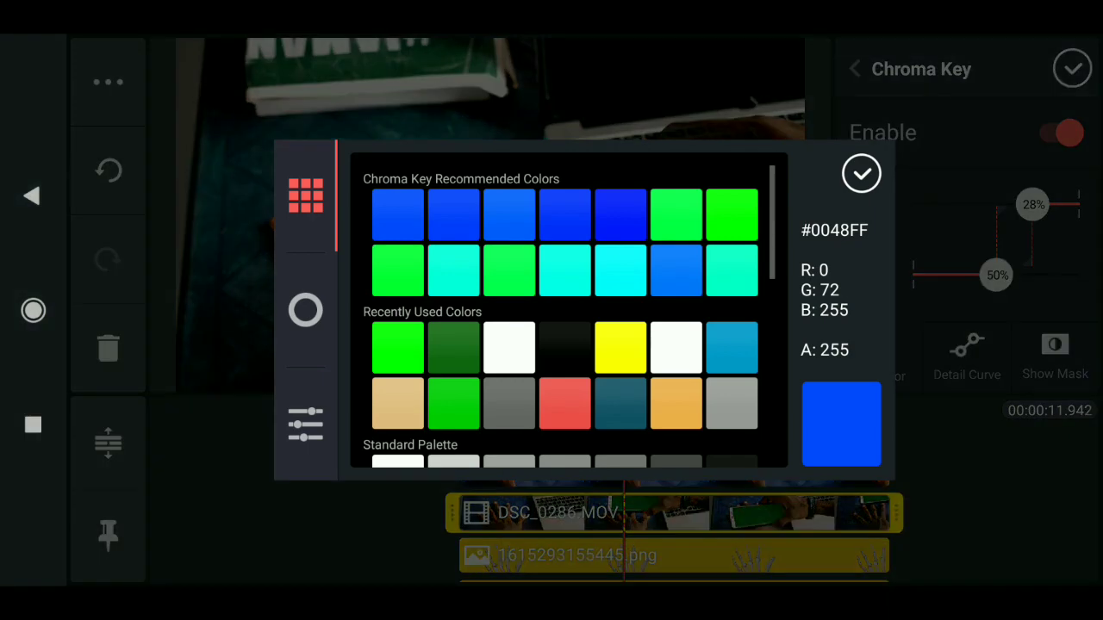
pyautogui.click(862, 172)
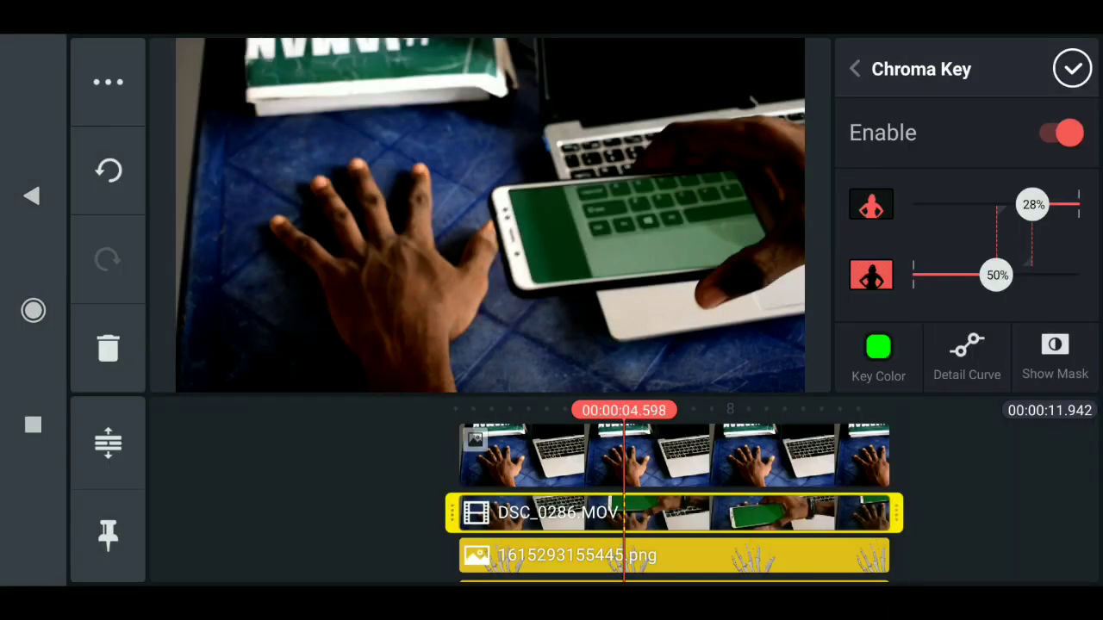
pyautogui.click(1054, 357)
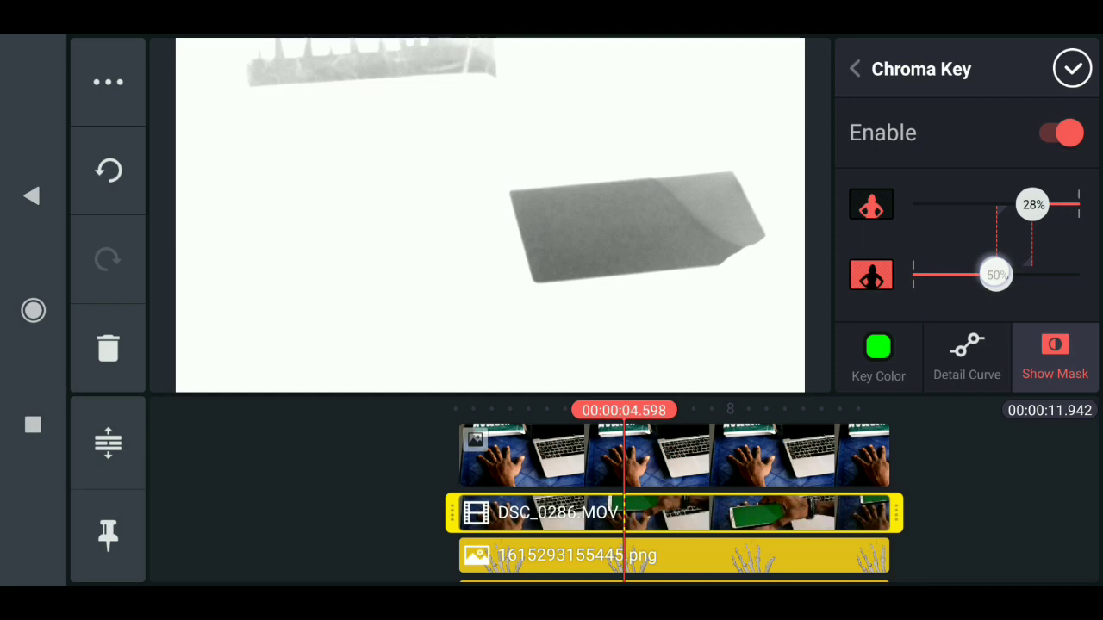
pyautogui.moveTo(996, 274); pyautogui.dragTo(1026, 274)
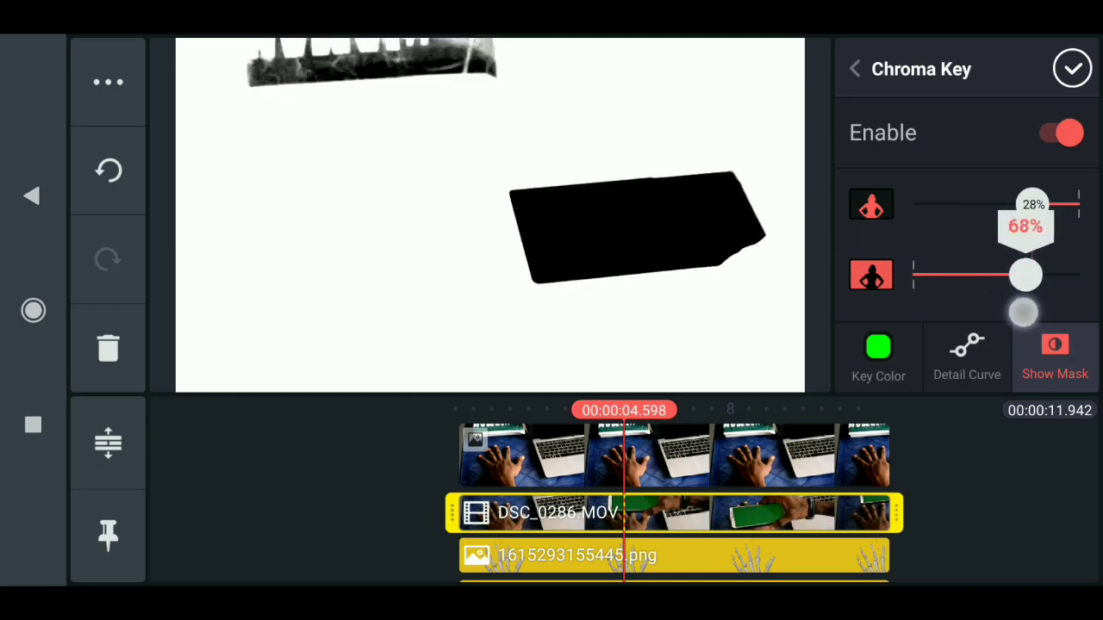
pyautogui.click(1055, 355)
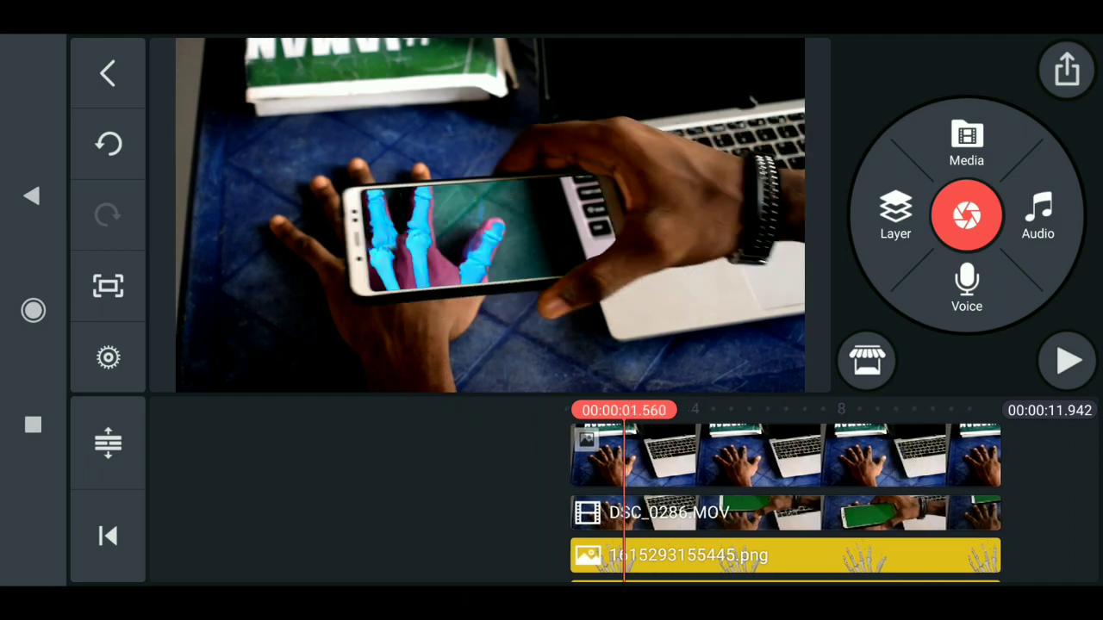
# Preview the composited X-ray video and bring up Export and Share.
pyautogui.click(1067, 362)
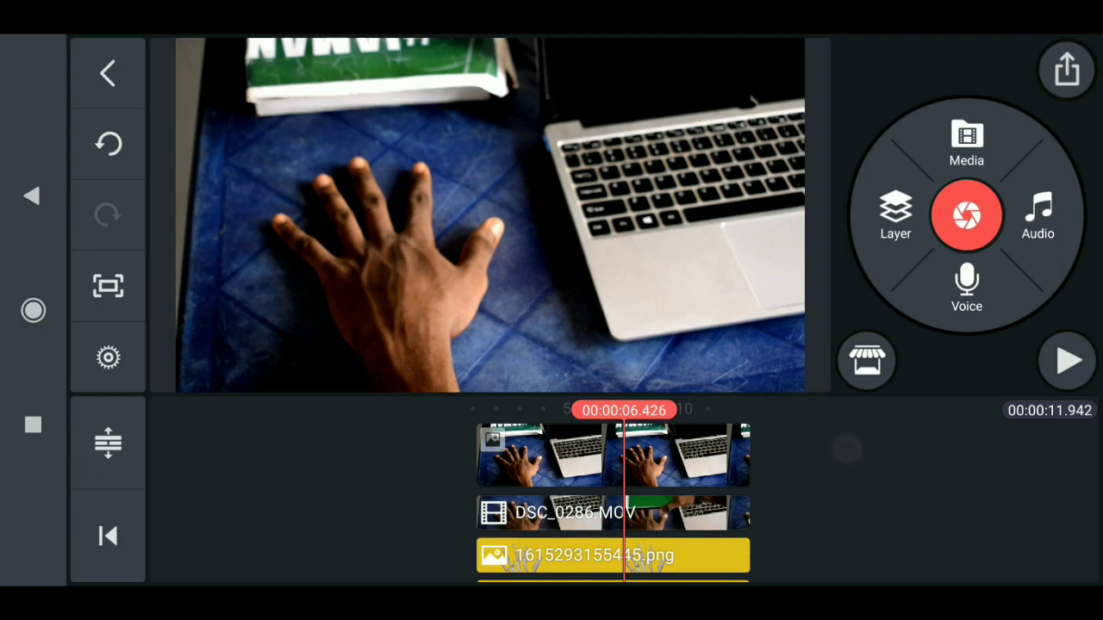
pyautogui.click(1065, 69)
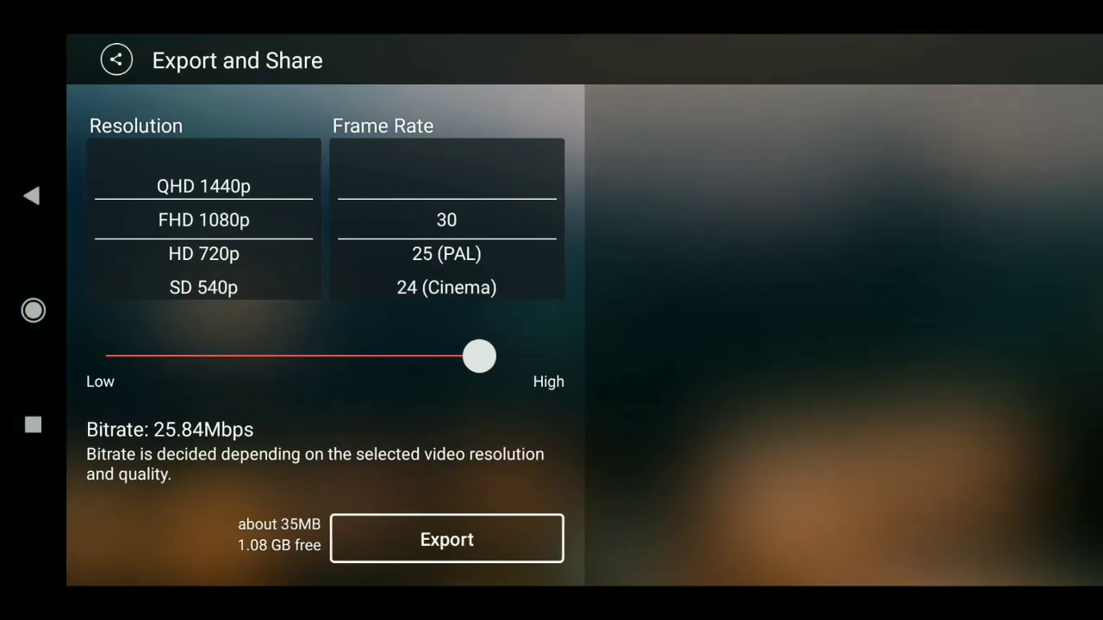